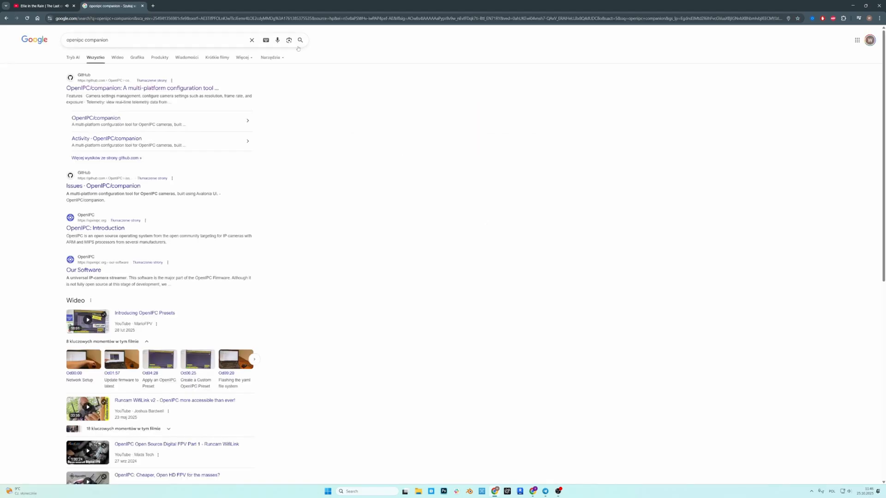
Go to the OpenIPC/companion GitHub repository from the search results
left_click(144, 88)
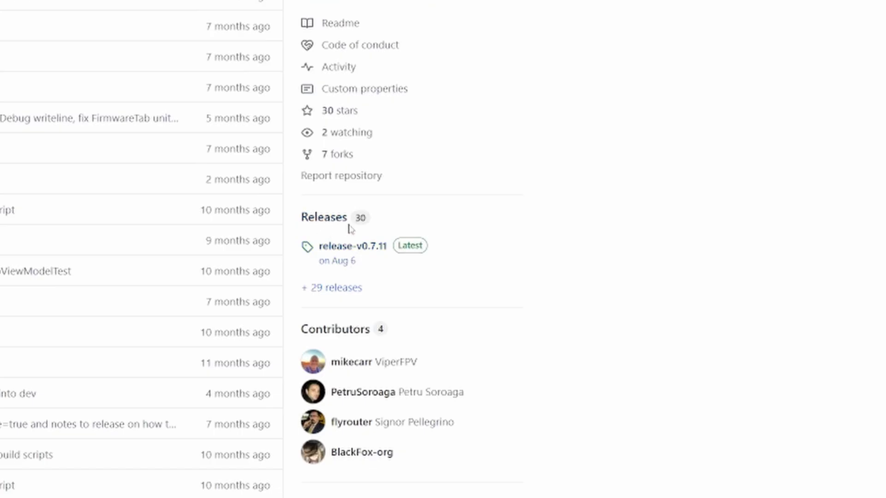
View release-v0.7.11 and its Assets list of Windows, macOS and Linux packages
left_click(352, 246)
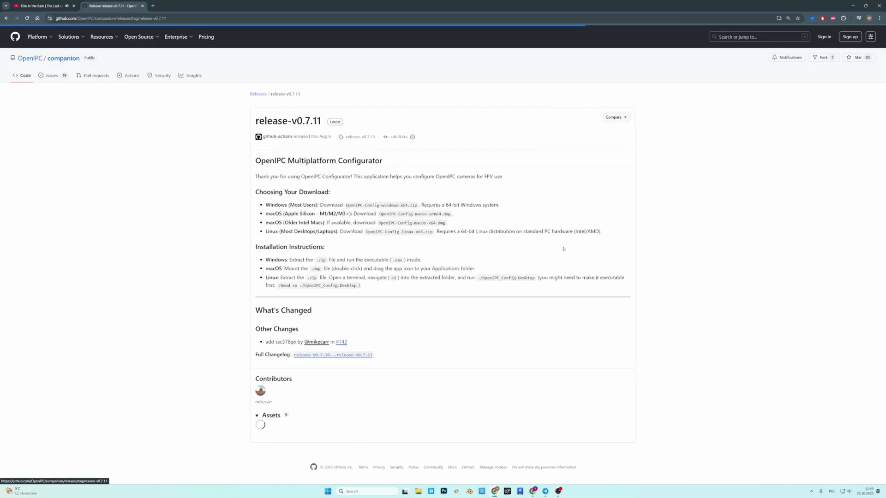
scroll("down", 3)
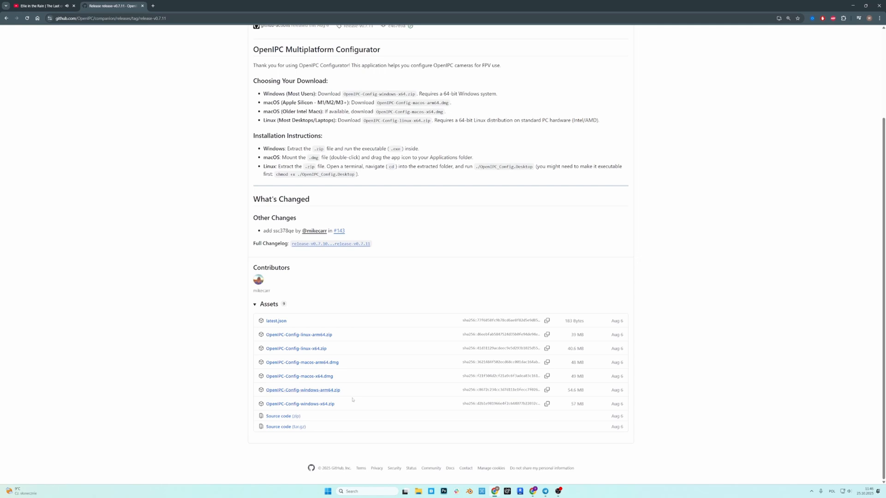
mouse_move(297, 349)
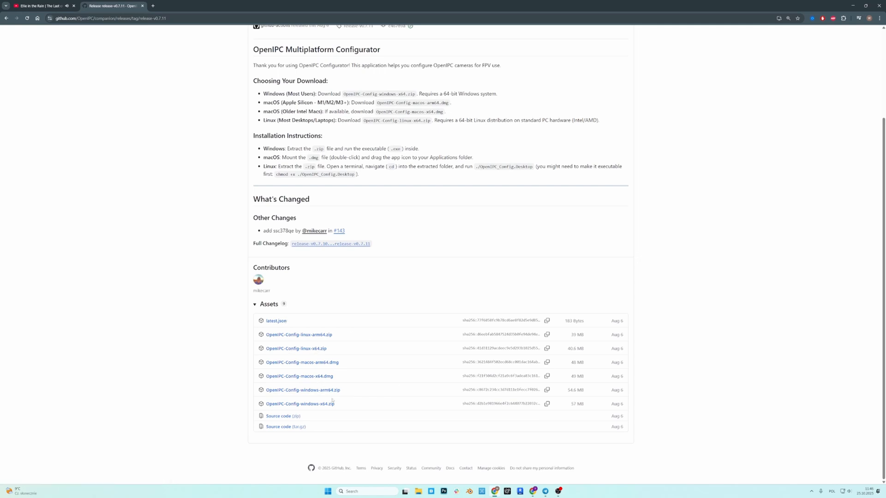
mouse_move(300, 407)
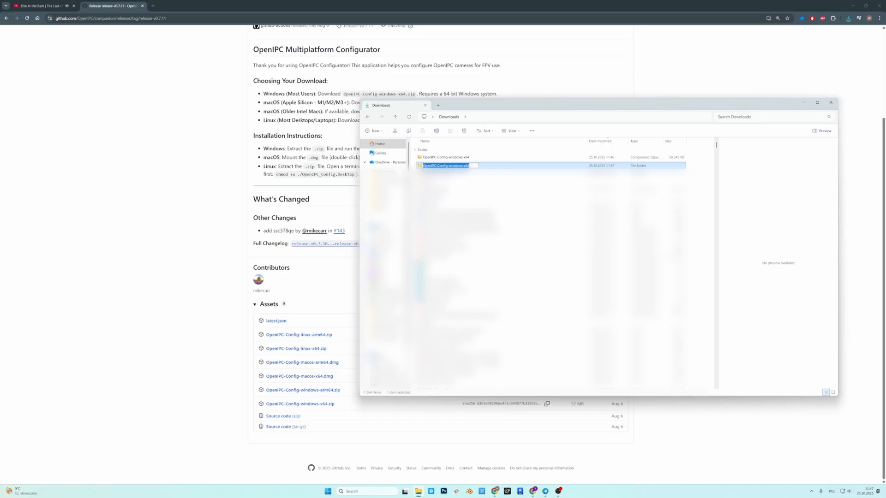
Launch OpenIPC_Config.Desktop from the extracted OpenIPC-Config-windows-x64 folder and reveal the SmartScreen details
double_click(447, 165)
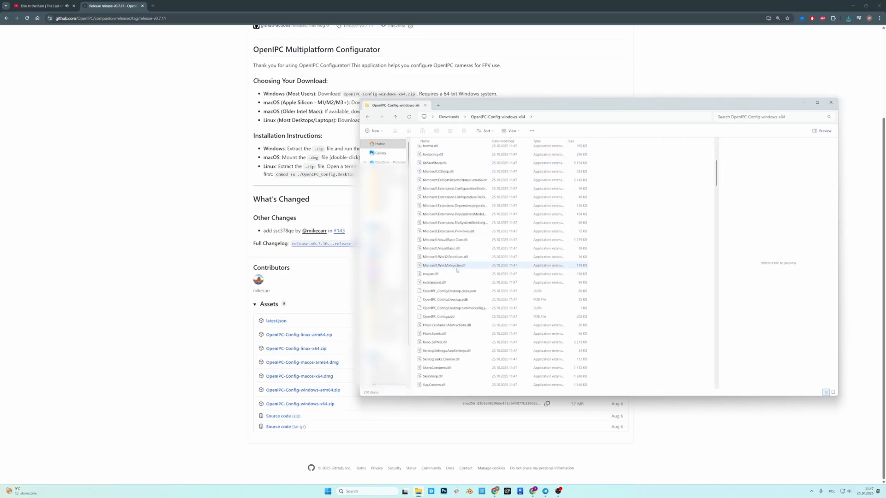
scroll("down", 3)
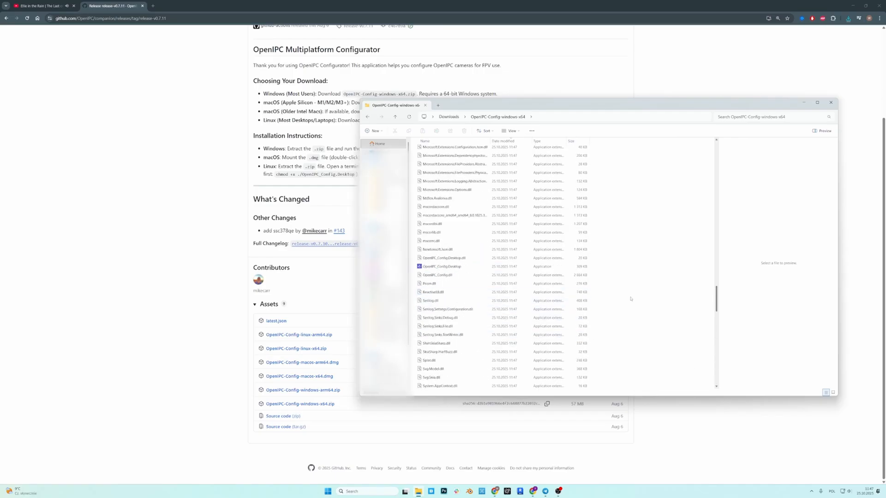
left_click(442, 265)
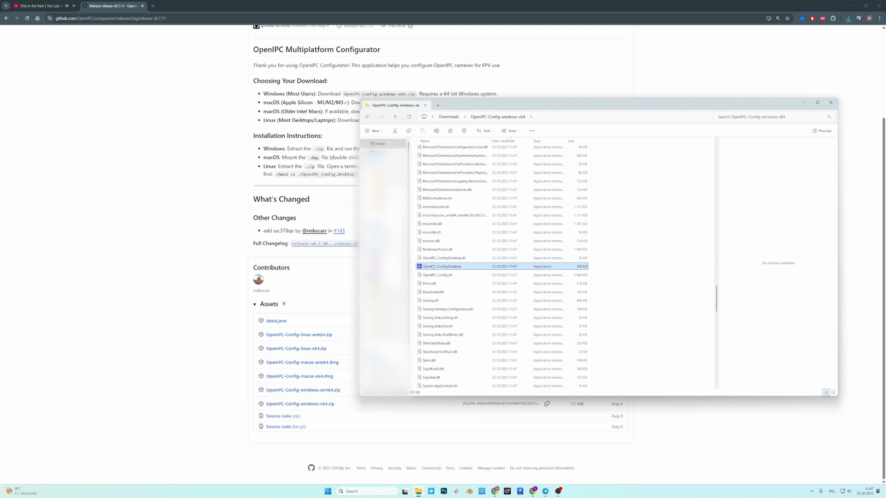
double_click(441, 266)
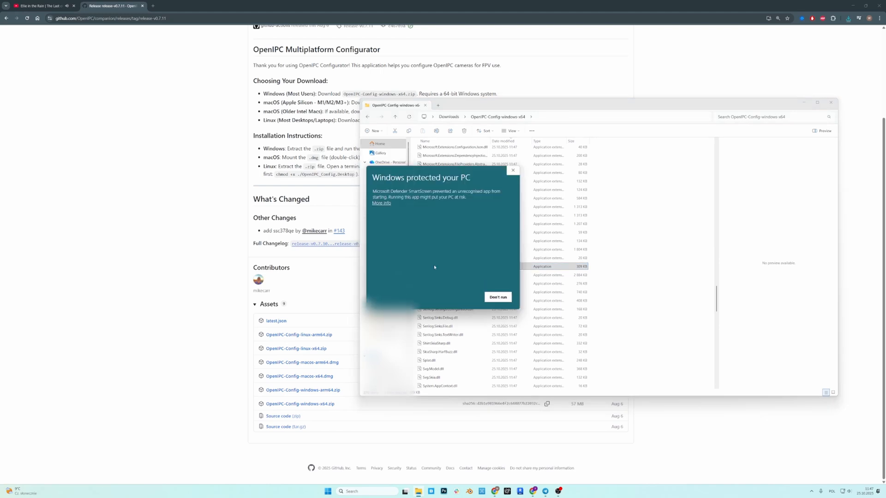
mouse_move(447, 250)
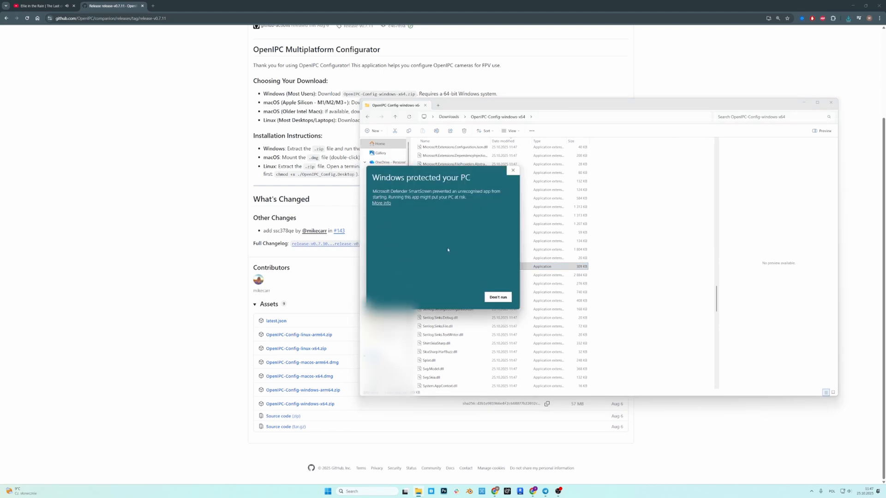
left_click(381, 203)
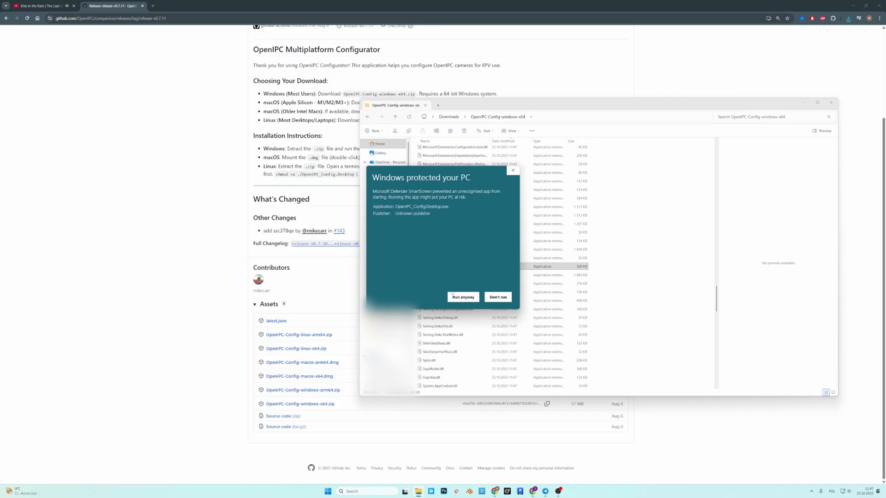
Run the app past the SmartScreen warning and reach its Firmware flashing page via Presets
left_click(462, 296)
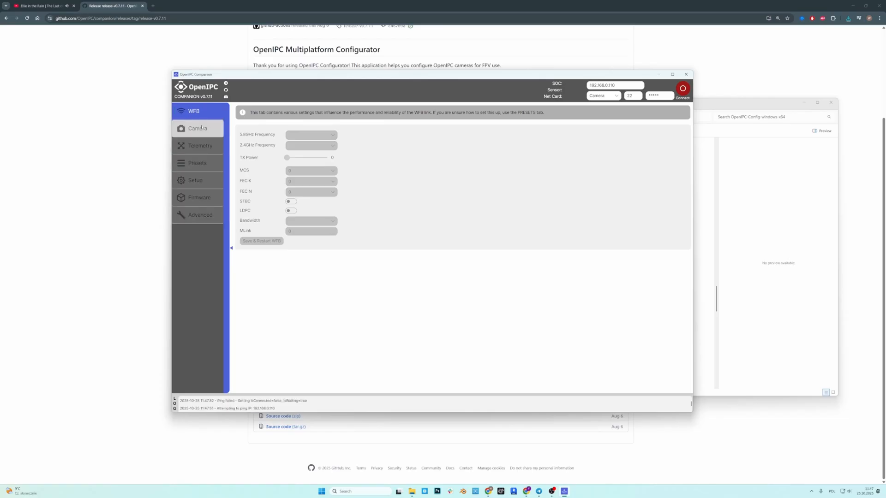
left_click(198, 163)
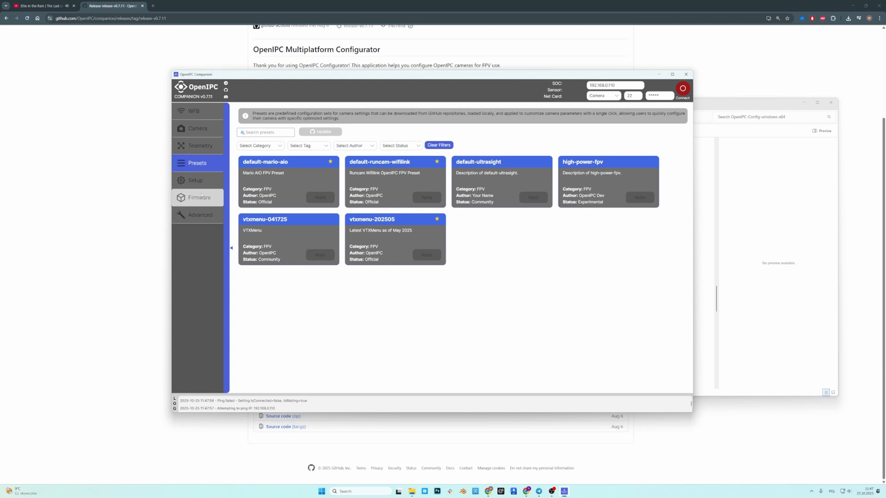
left_click(199, 198)
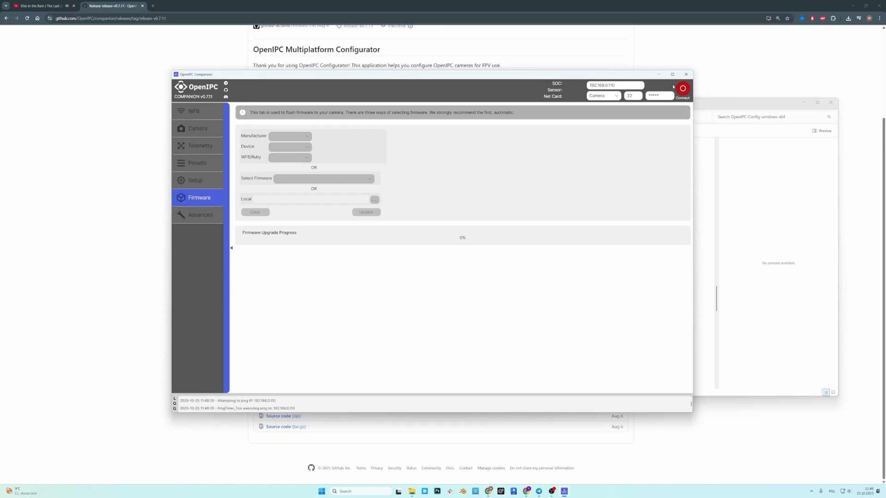
Maximize the companion window and select the camera IP address field for editing
left_click(672, 74)
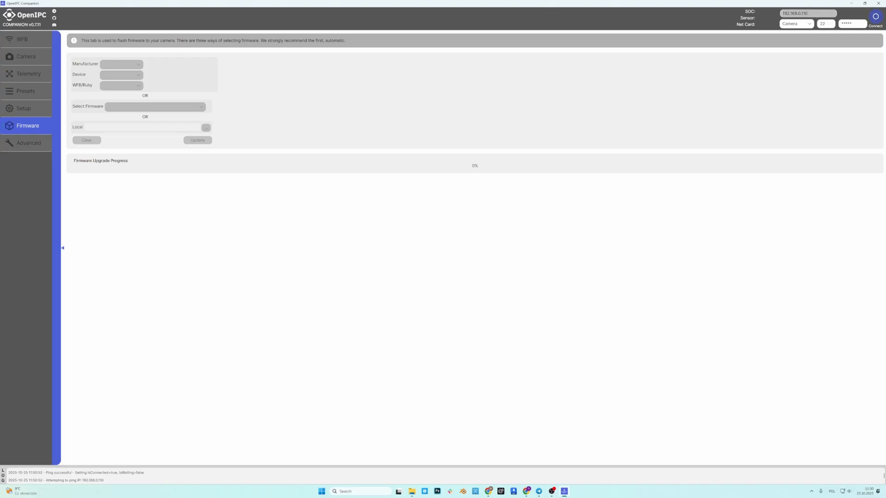
triple_click(807, 13)
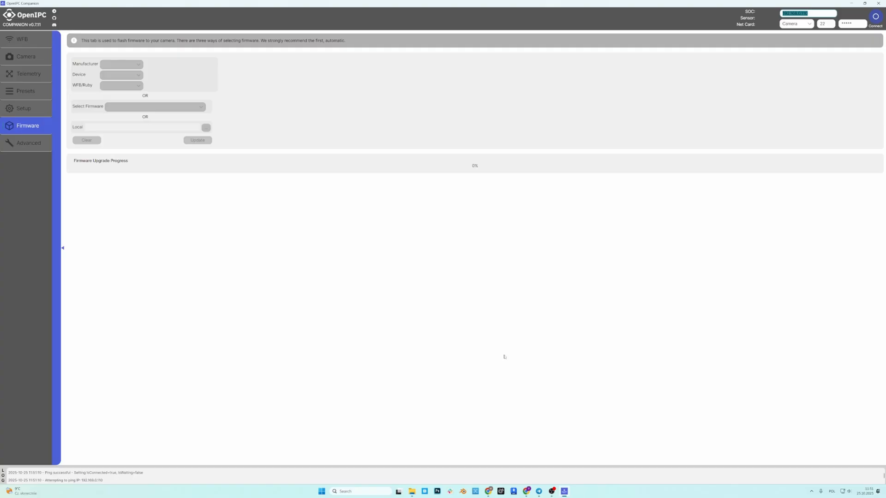
mouse_move(482, 323)
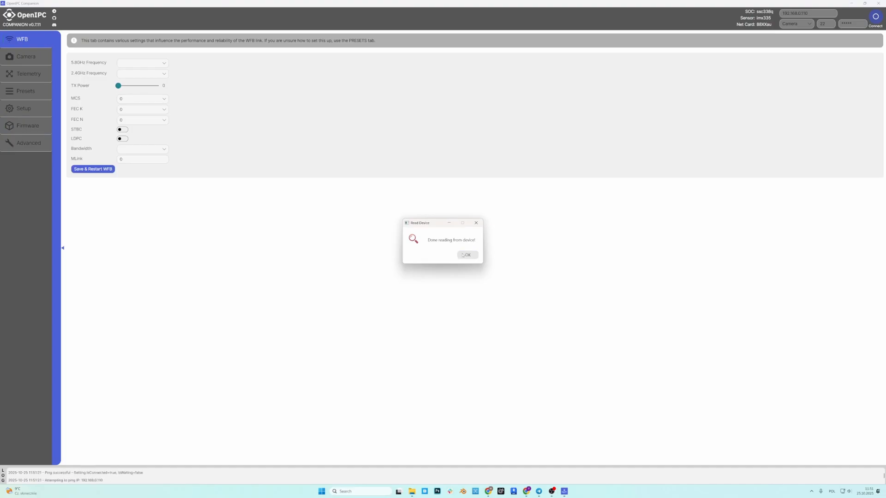
Acknowledge the Done reading from device message and return to the Firmware page via Presets
left_click(467, 255)
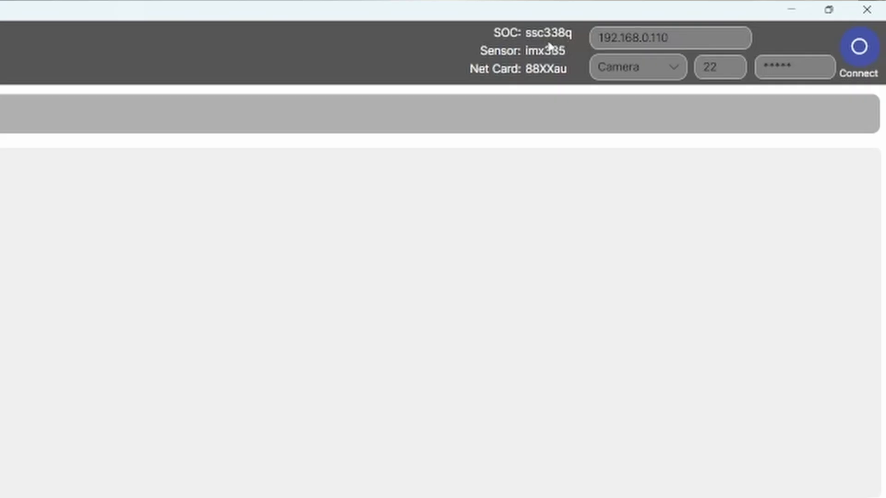
mouse_move(568, 47)
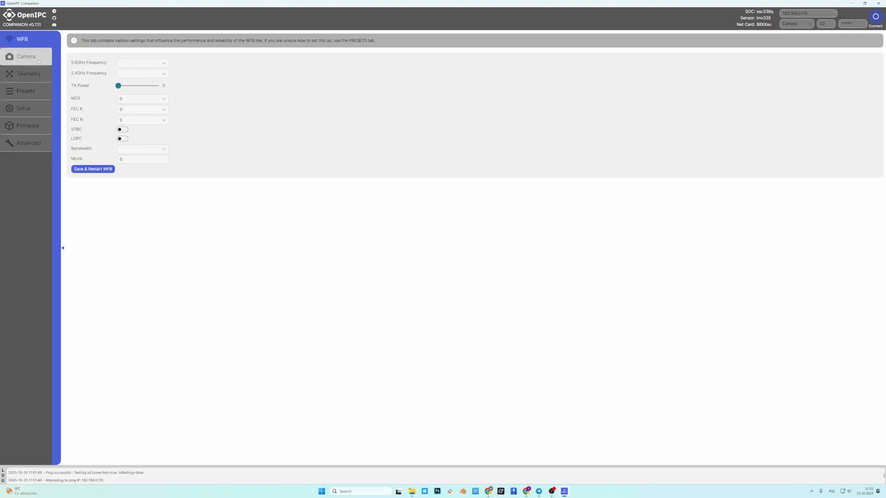
left_click(25, 91)
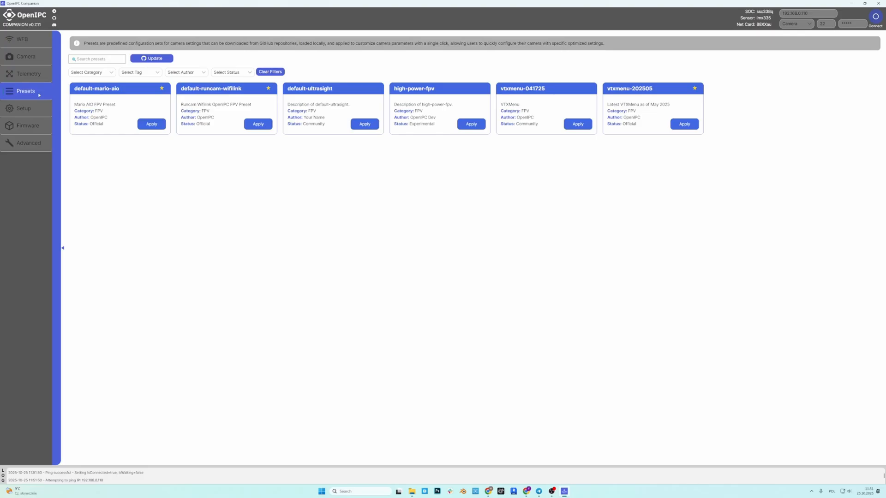
mouse_move(27, 126)
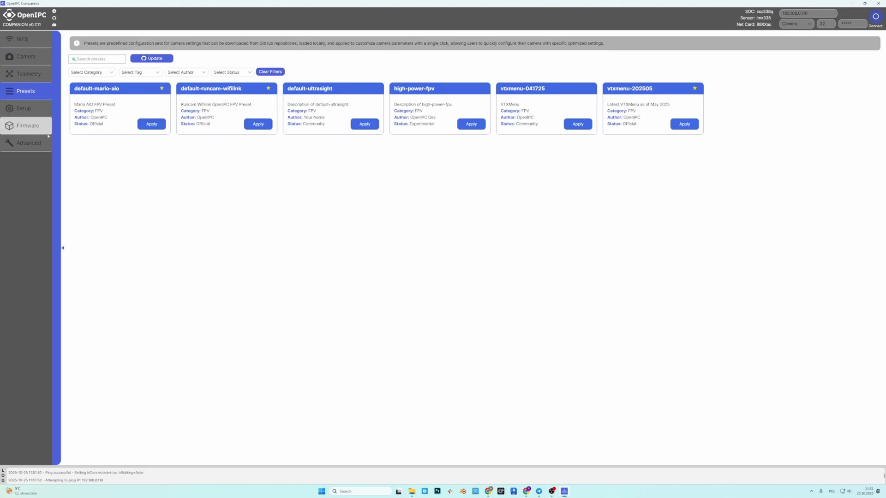
left_click(27, 126)
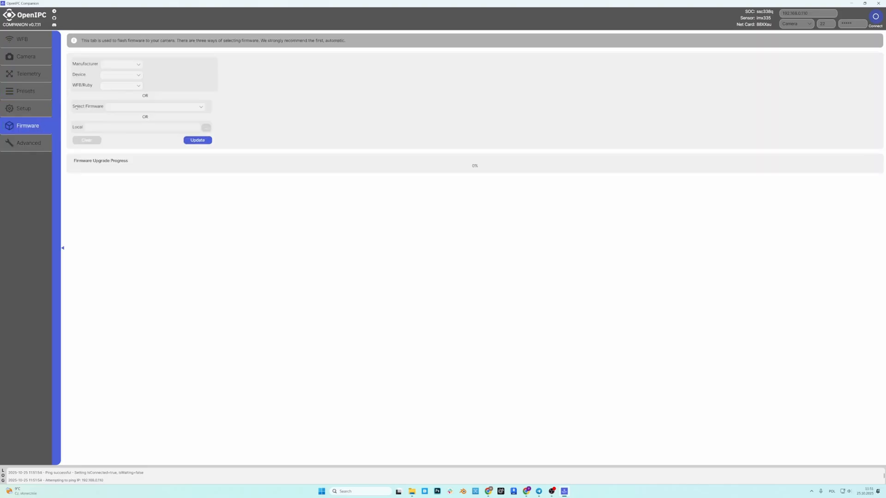
Choose manufacturer OpenIPC and device OpenIPC Generic SSC338 for the RubyFPV firmware file
left_click(121, 64)
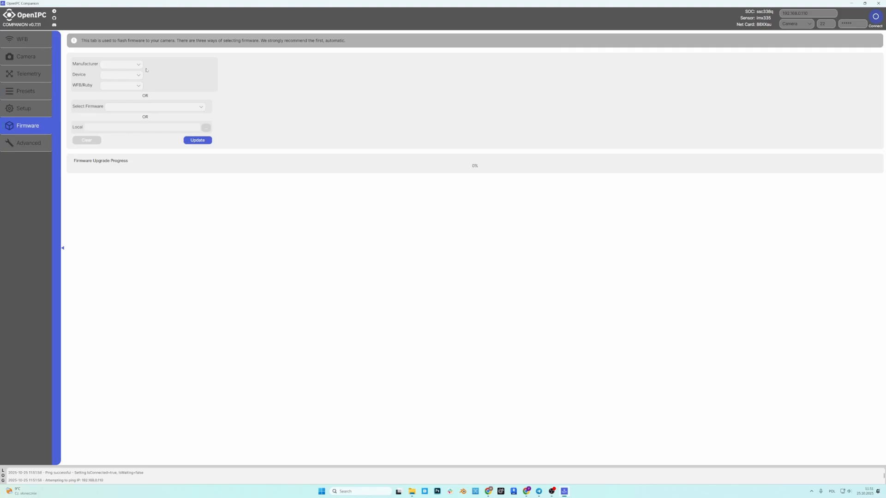
left_click(121, 64)
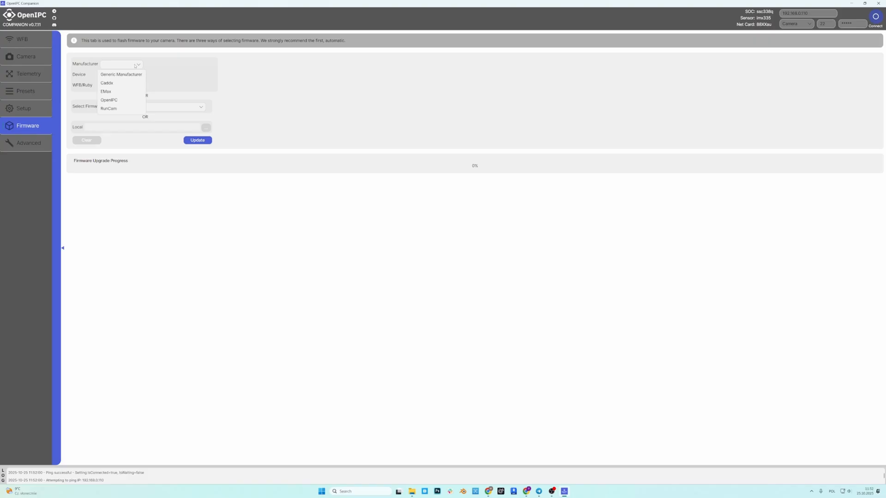
mouse_move(125, 102)
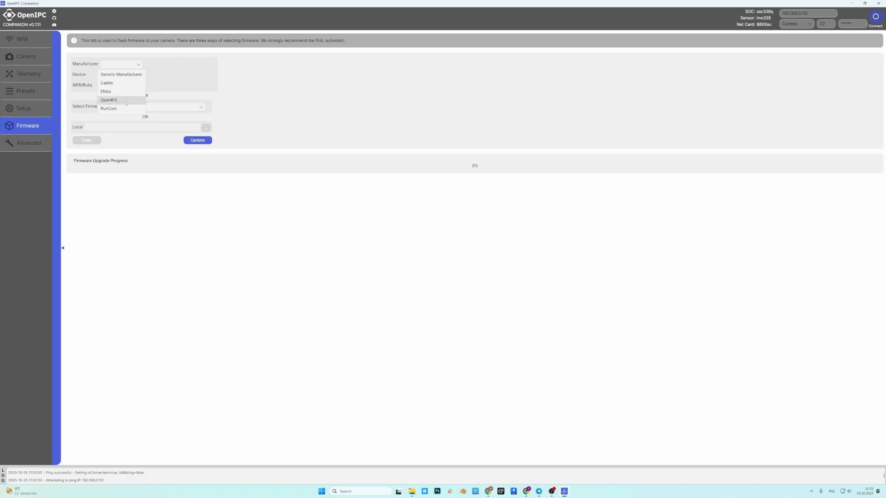
left_click(109, 99)
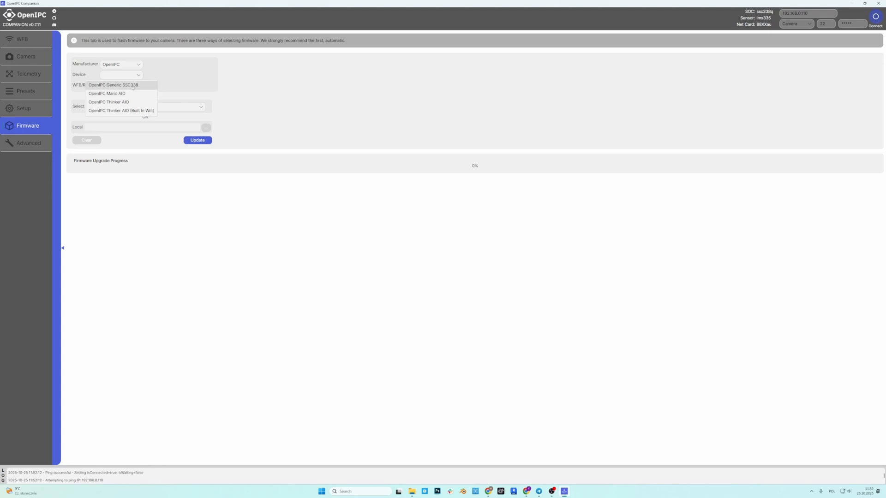
left_click(113, 84)
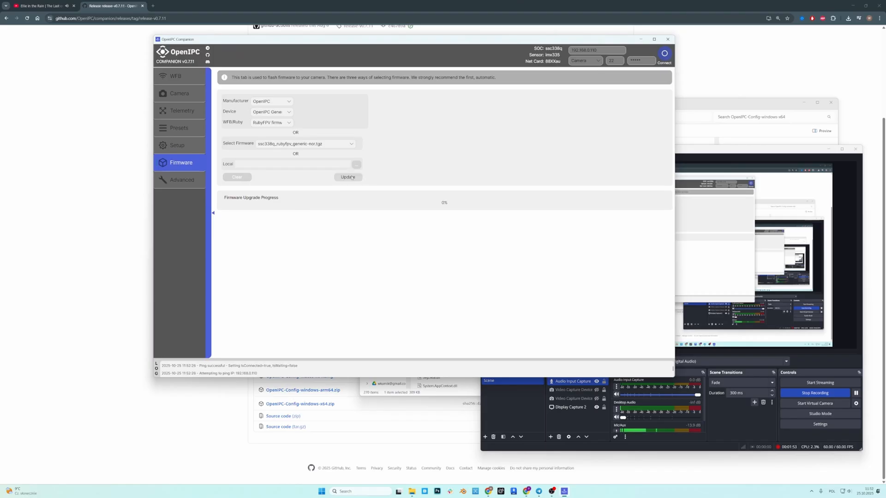
Flash the Ruby firmware to 100% and acknowledge the Device has been flashed dialog
left_click(348, 177)
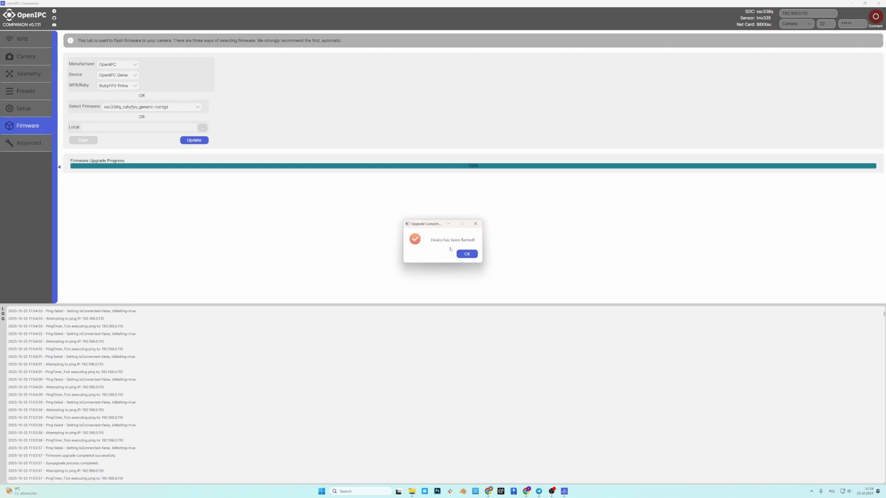
left_click(467, 254)
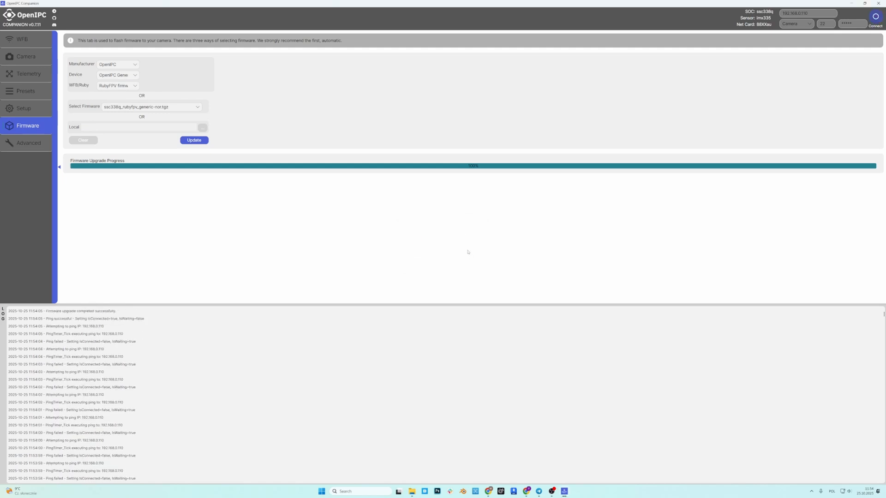